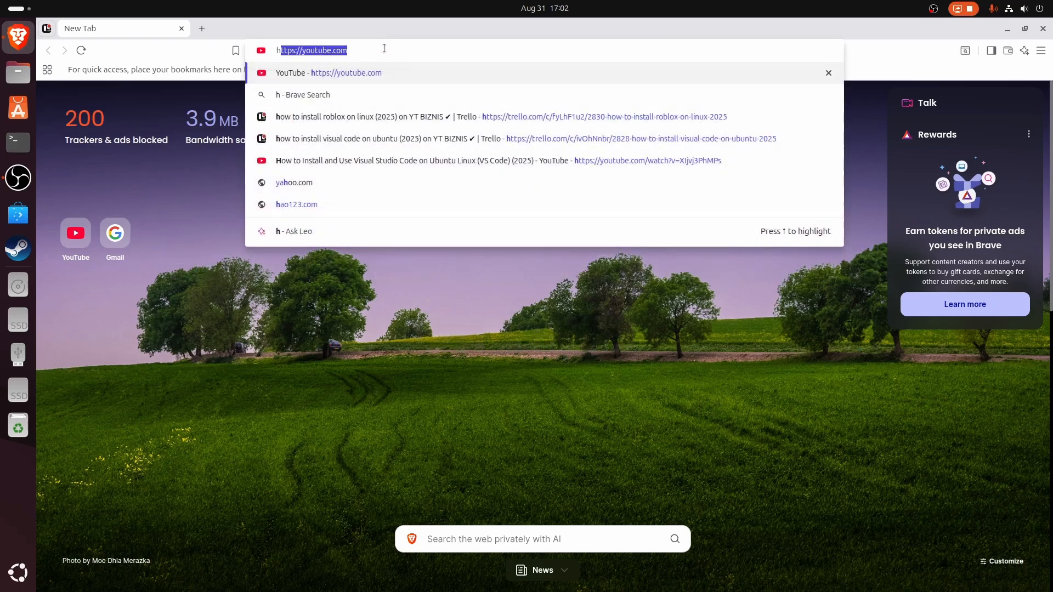
Download the HoYoPlay installer from hoyoplay.hoyoverse.com and view it in the full download history.
{"action": "key", "text": "Return"}
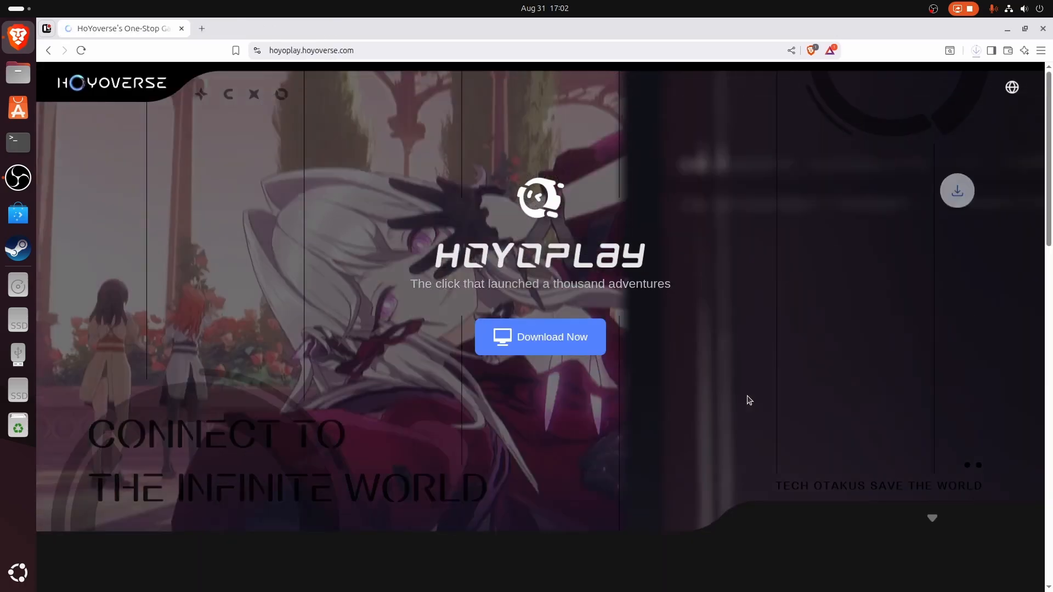
{"action": "left_click", "coordinate": [975, 51]}
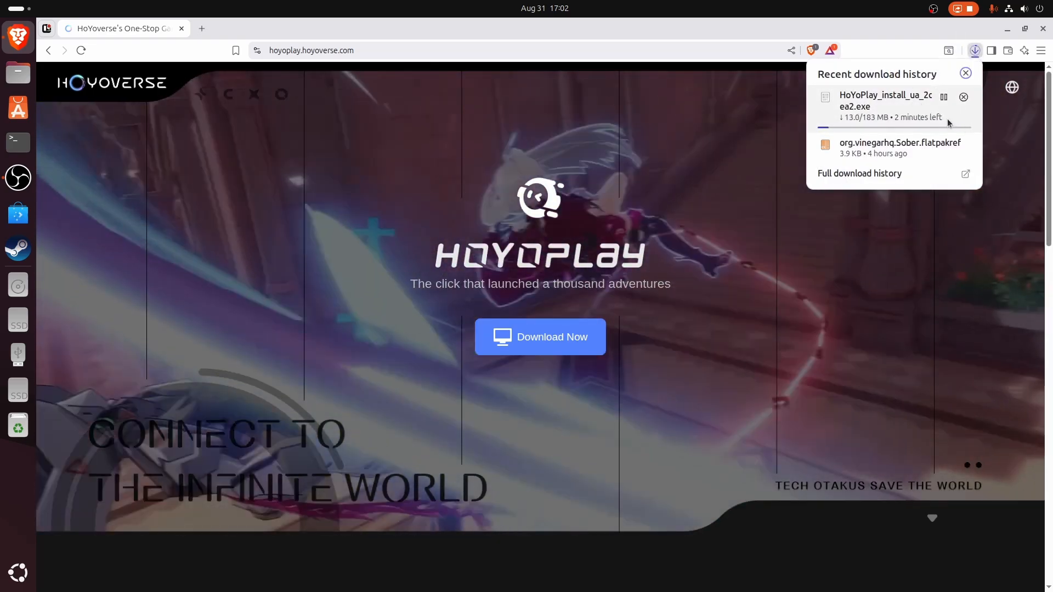
{"action": "left_click", "coordinate": [860, 174]}
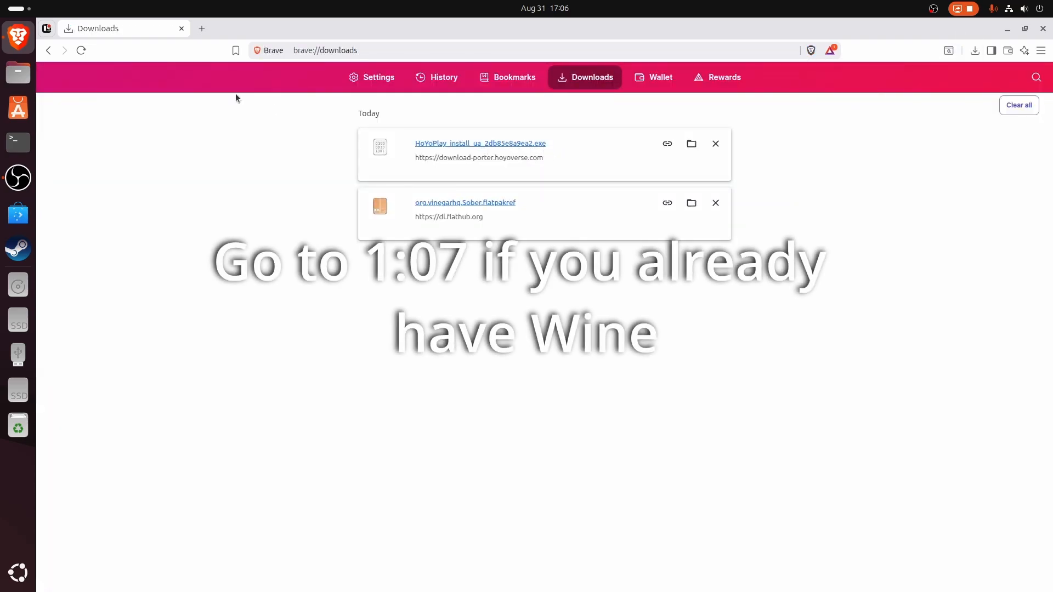
Reach WineHQ's Debian/Ubuntu wiki page from winehq.org via Download and the Ubuntu binary-package link.
{"action": "left_click", "coordinate": [336, 29]}
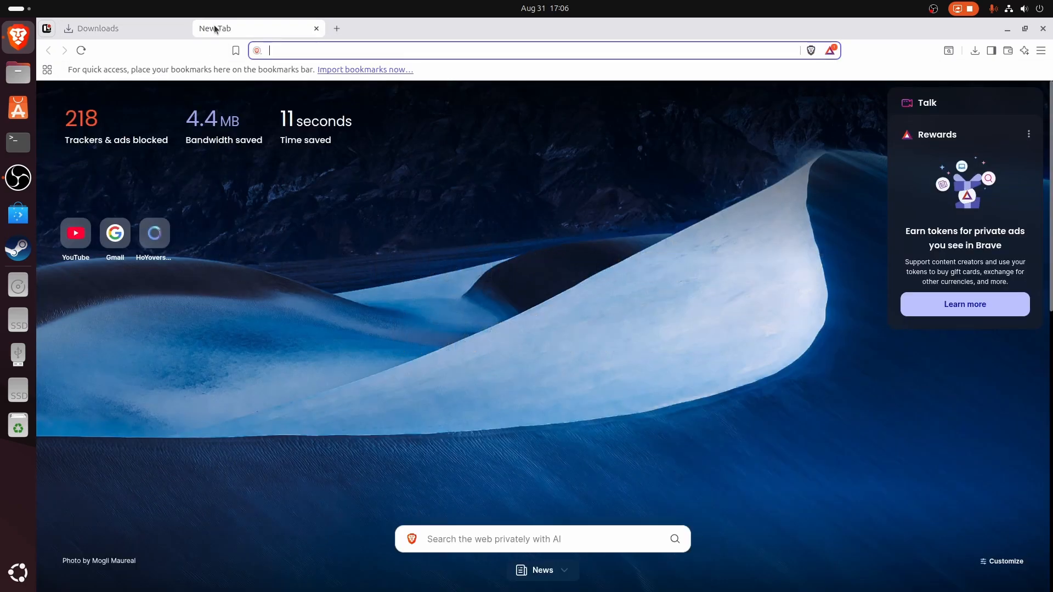
{"action": "type", "text": "winehq.org"}
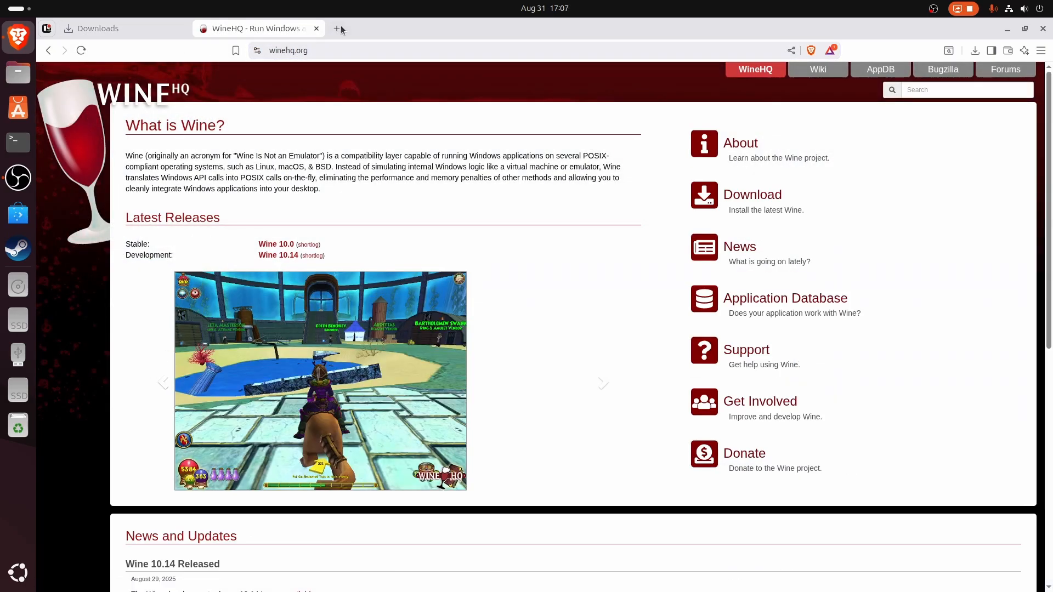
{"action": "mouse_move", "coordinate": [752, 194]}
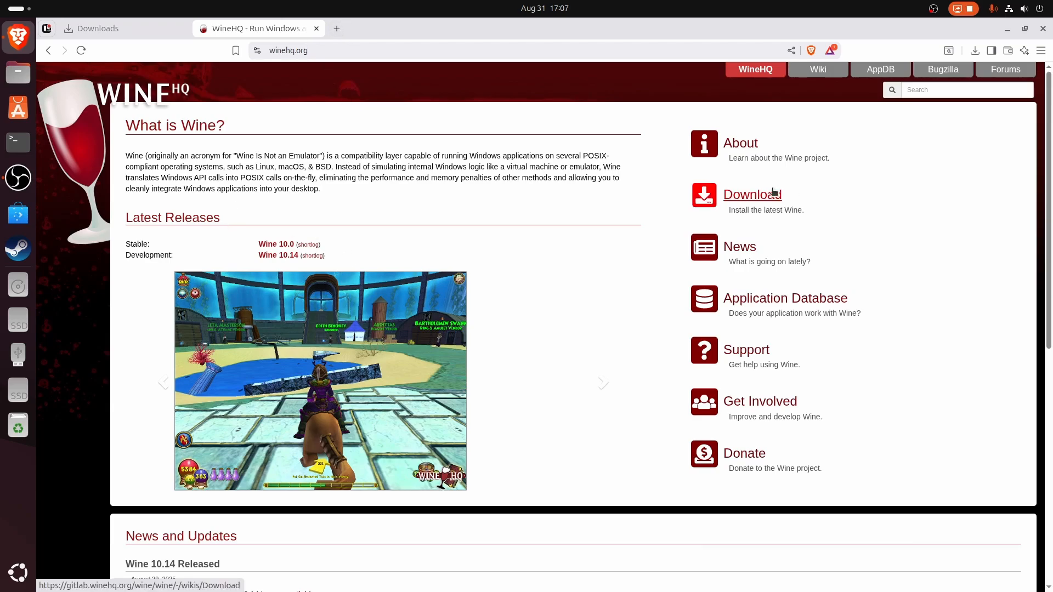
{"action": "left_click", "coordinate": [752, 194]}
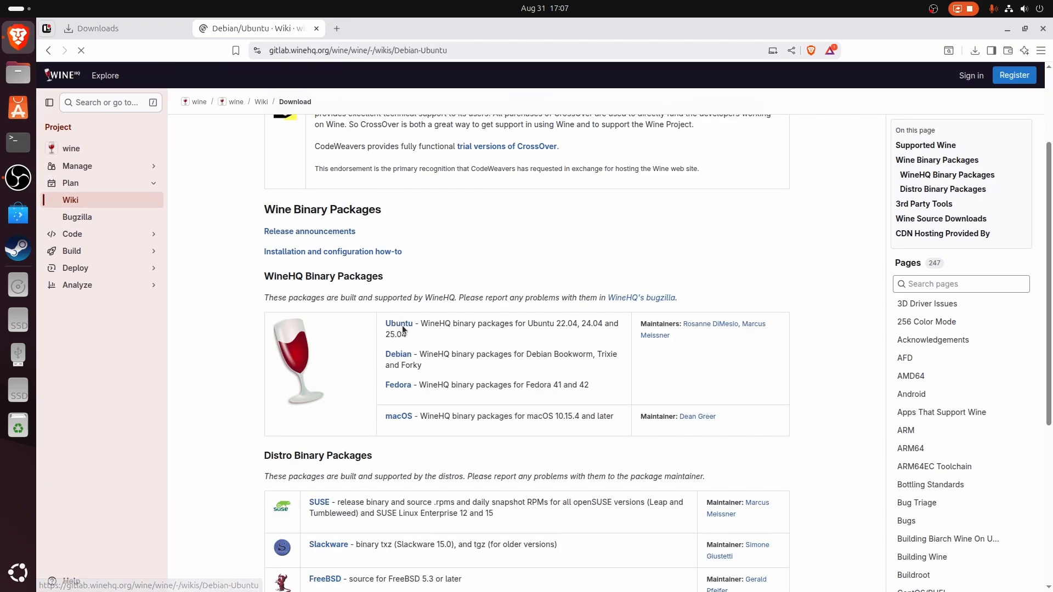
{"action": "left_click", "coordinate": [399, 324]}
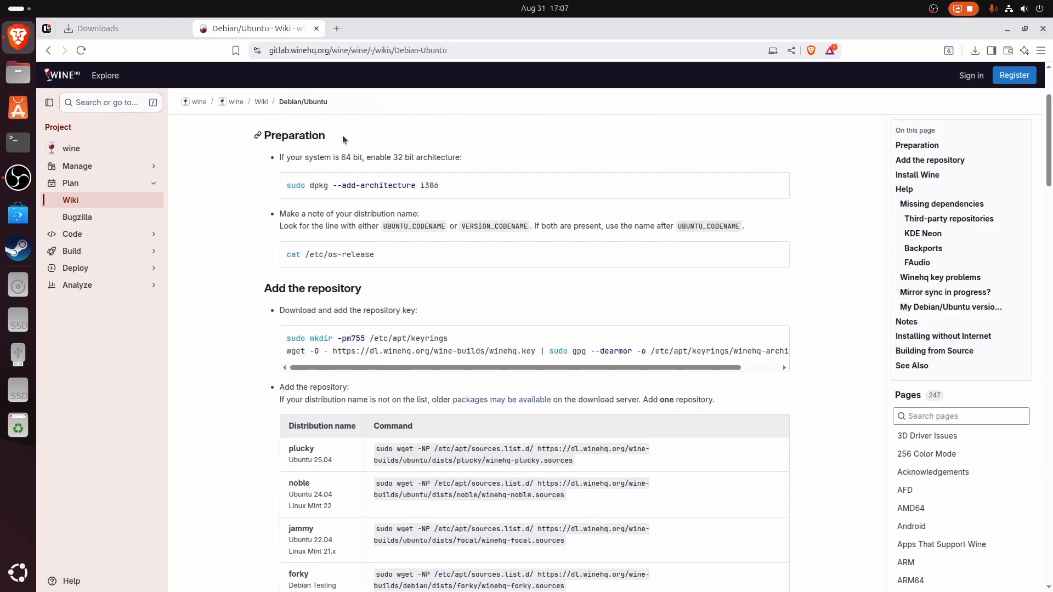
{"action": "scroll", "scroll_direction": "up", "scroll_amount": 3}
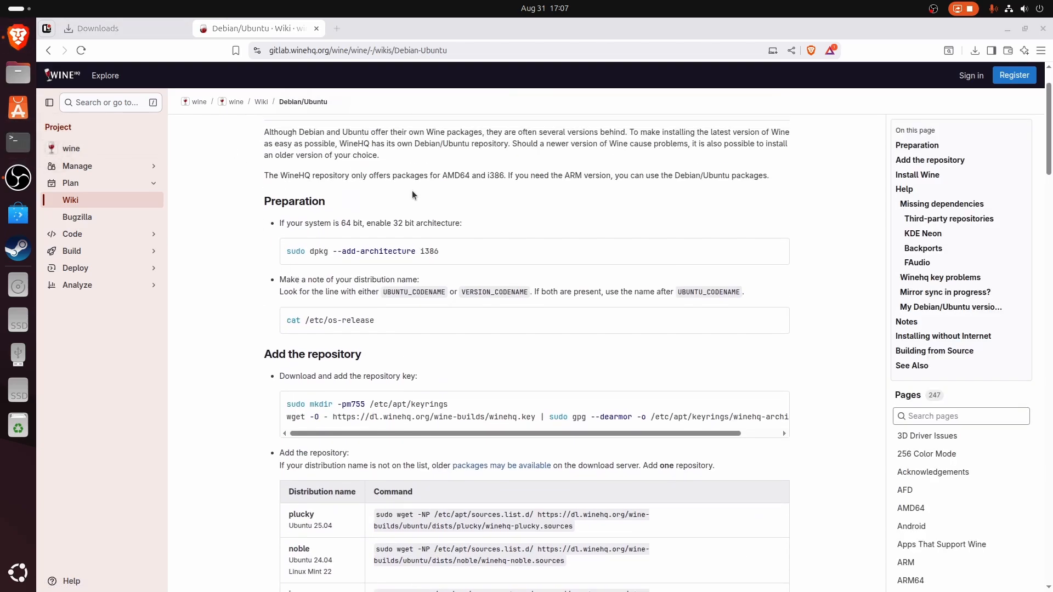
In Terminal, enable i386 architecture, show /etc/os-release (Ubuntu 25.04 plucky) and attempt apt install winehq-stable.
{"action": "left_click", "coordinate": [17, 142]}
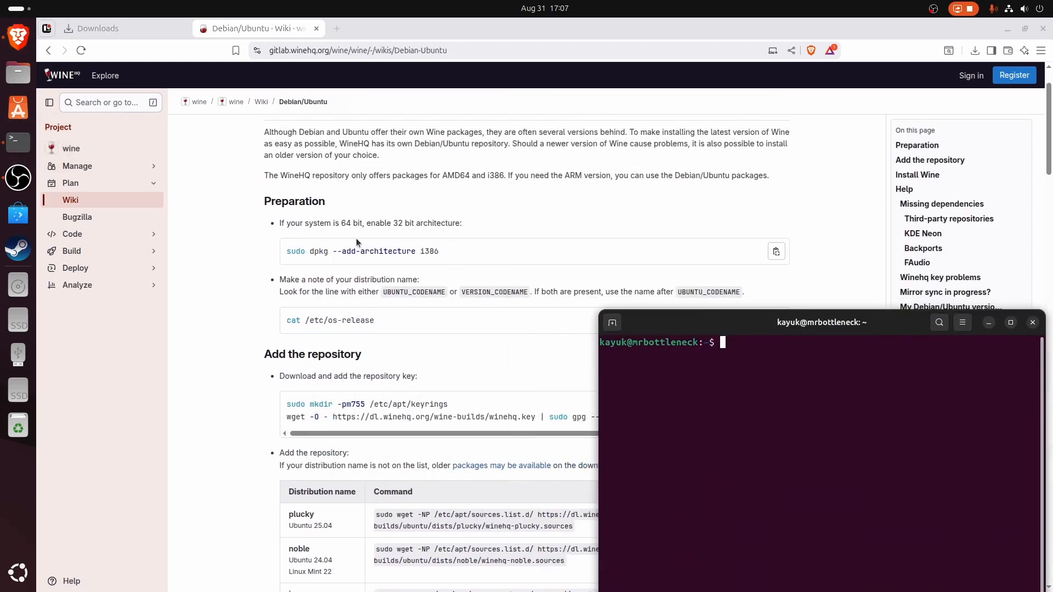
{"action": "left_click", "coordinate": [775, 250]}
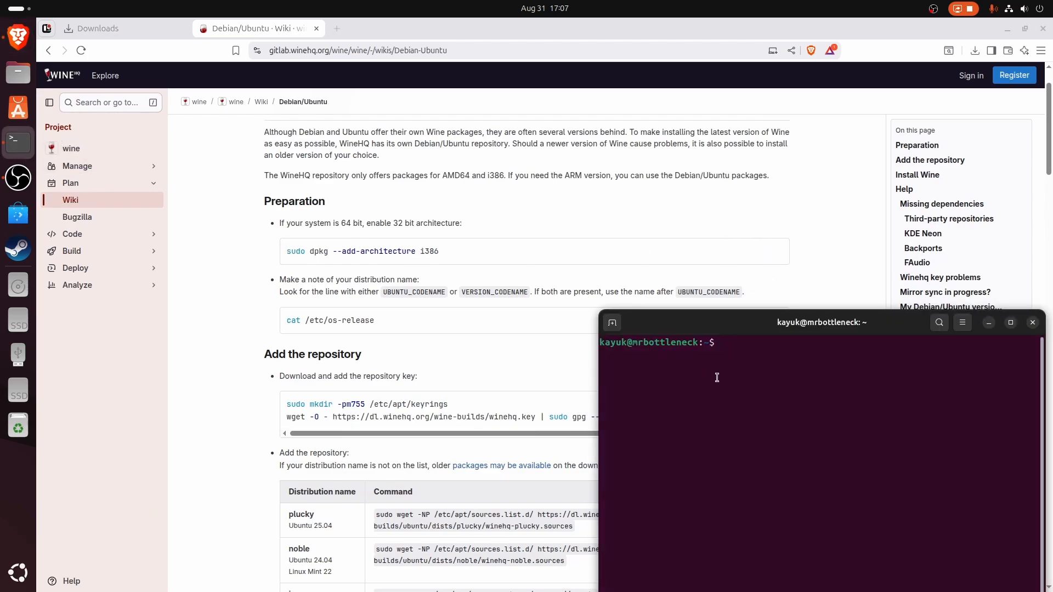
{"action": "type", "text": "sudo dpkg --add-architecture i386"}
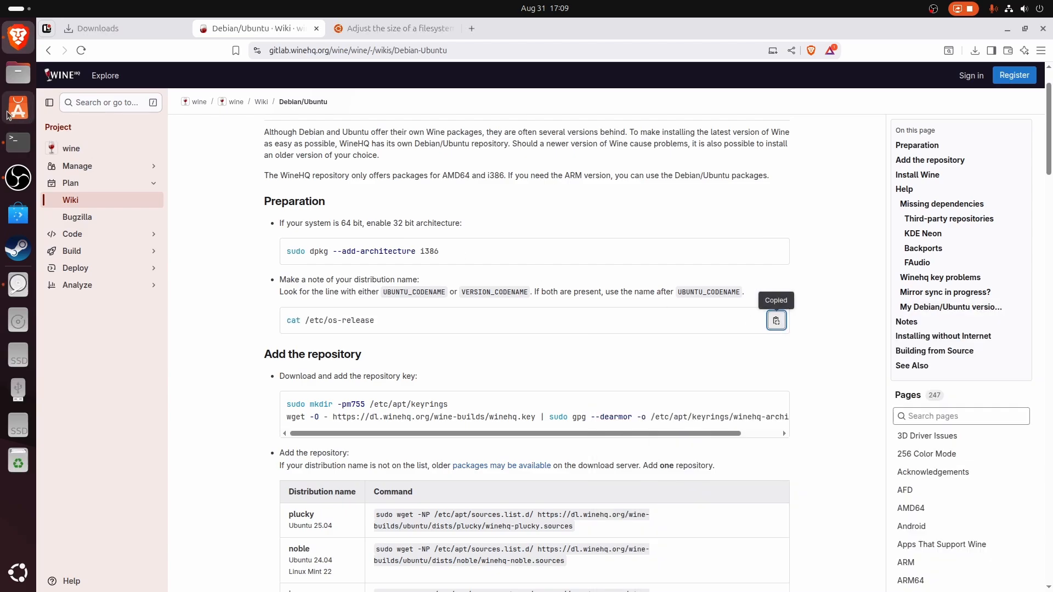
{"action": "left_click", "coordinate": [16, 142]}
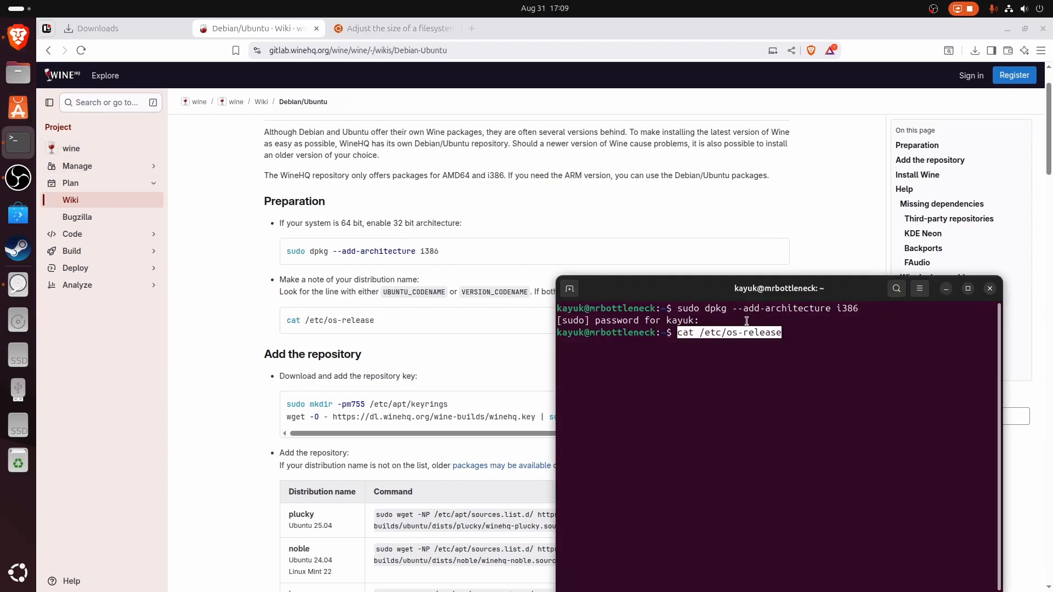
{"action": "key", "text": "Return"}
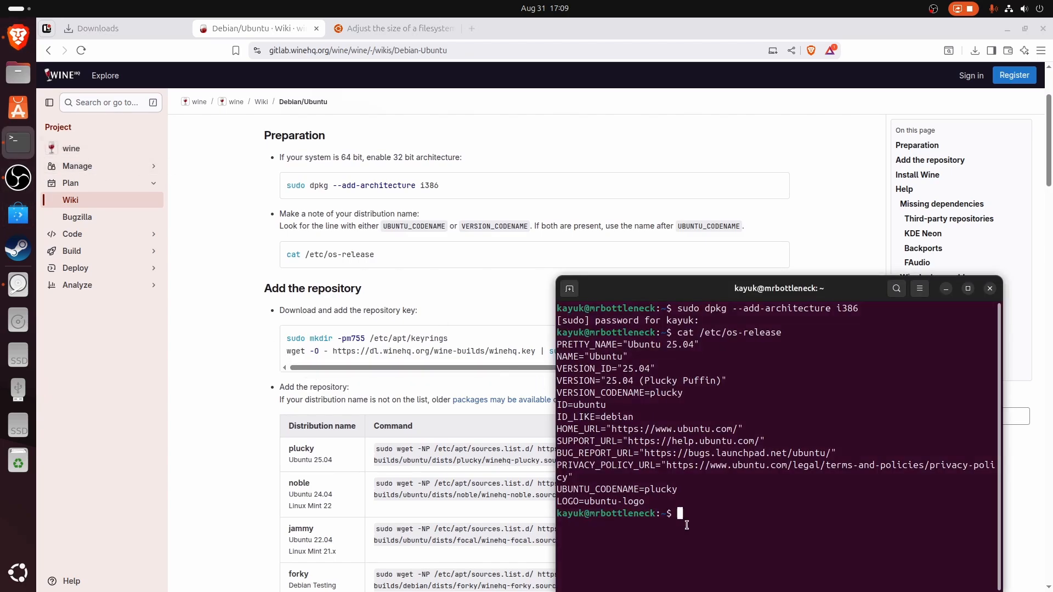
{"action": "key", "text": "Return"}
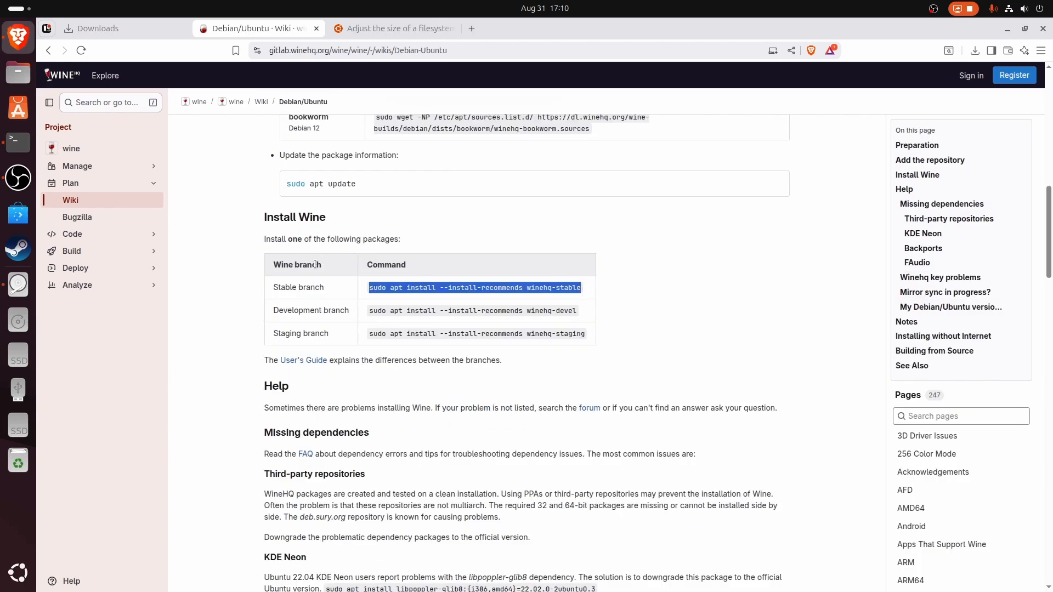
{"action": "mouse_move", "coordinate": [332, 283]}
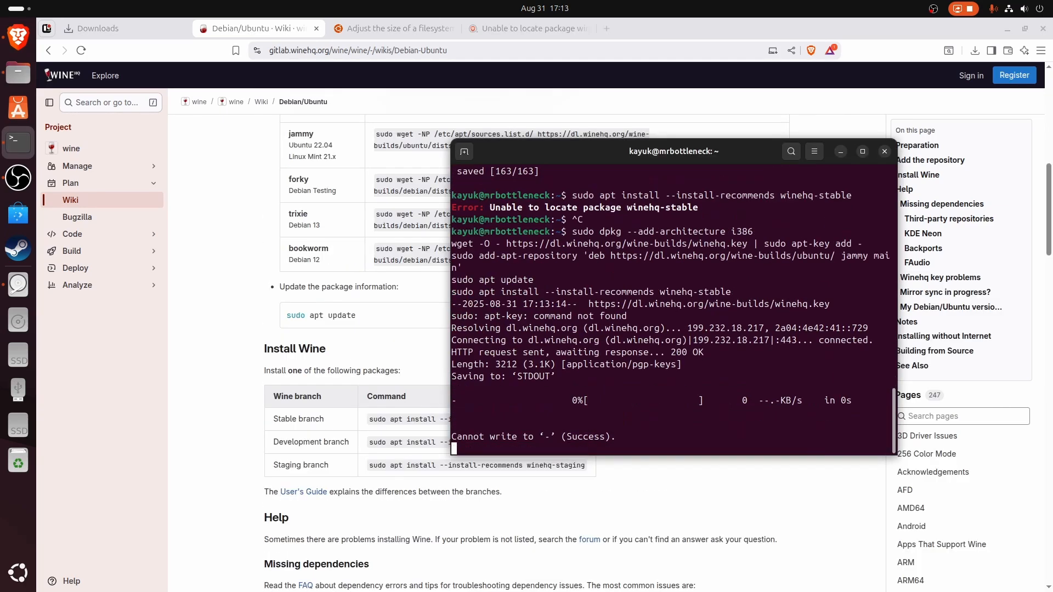
Search online for the 'Unable to locate package winehq-stable' error.
{"action": "left_click", "coordinate": [527, 28]}
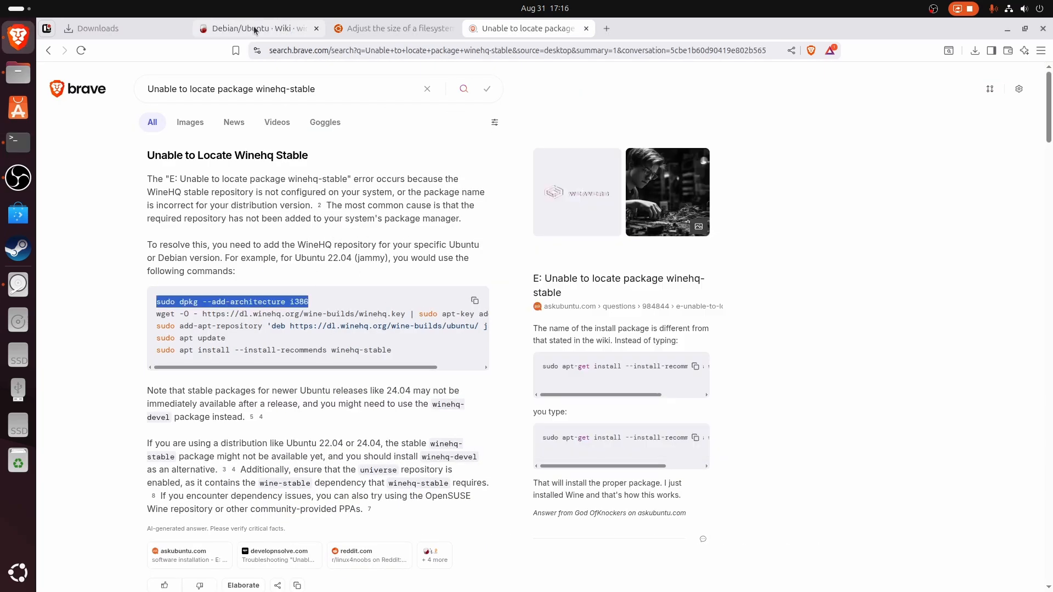
Run the downloaded HoYoPlay .exe with Quick Installation and install the Visual C++ 2015-2022 redistributable.
{"action": "left_click", "coordinate": [107, 28]}
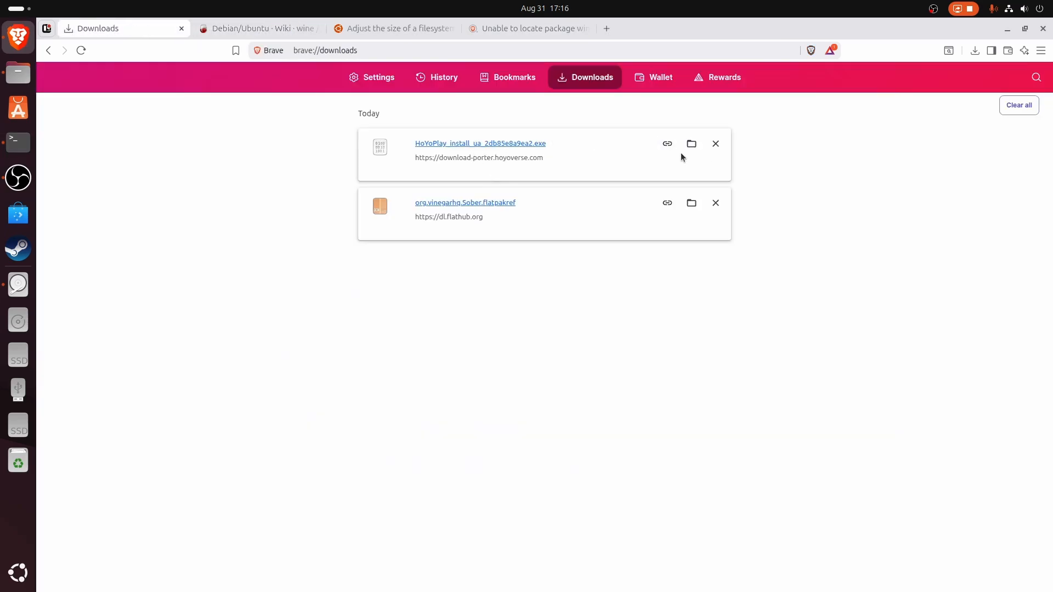
{"action": "mouse_move", "coordinate": [474, 146]}
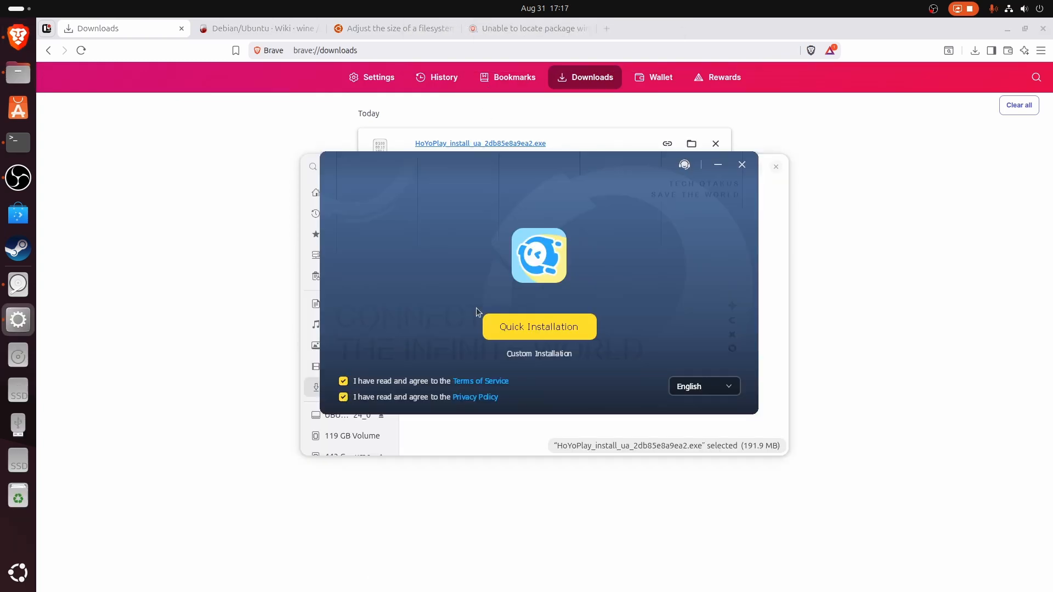
{"action": "left_click", "coordinate": [537, 327]}
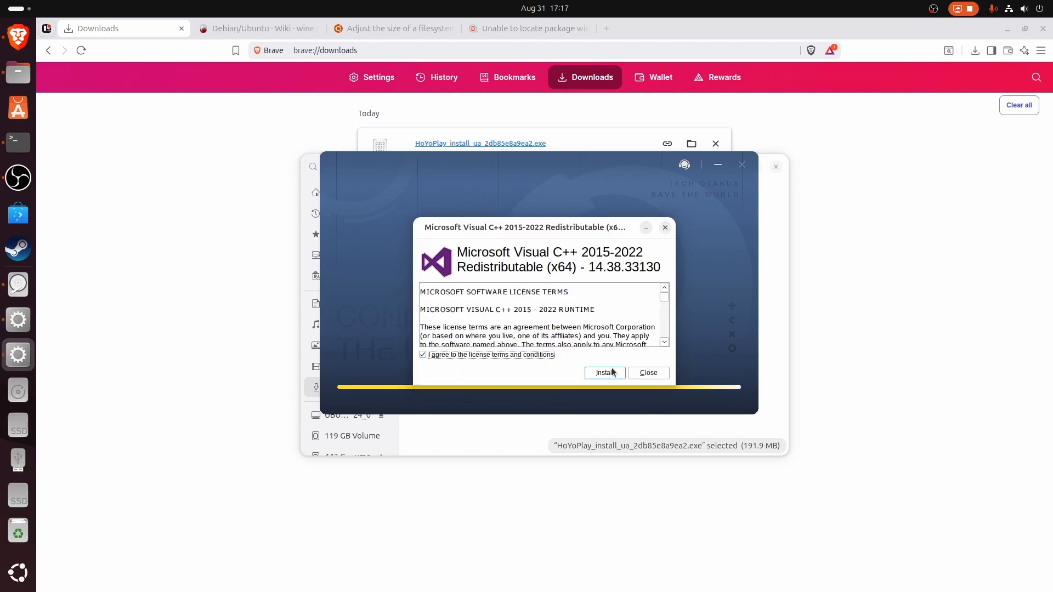
{"action": "left_click", "coordinate": [603, 373]}
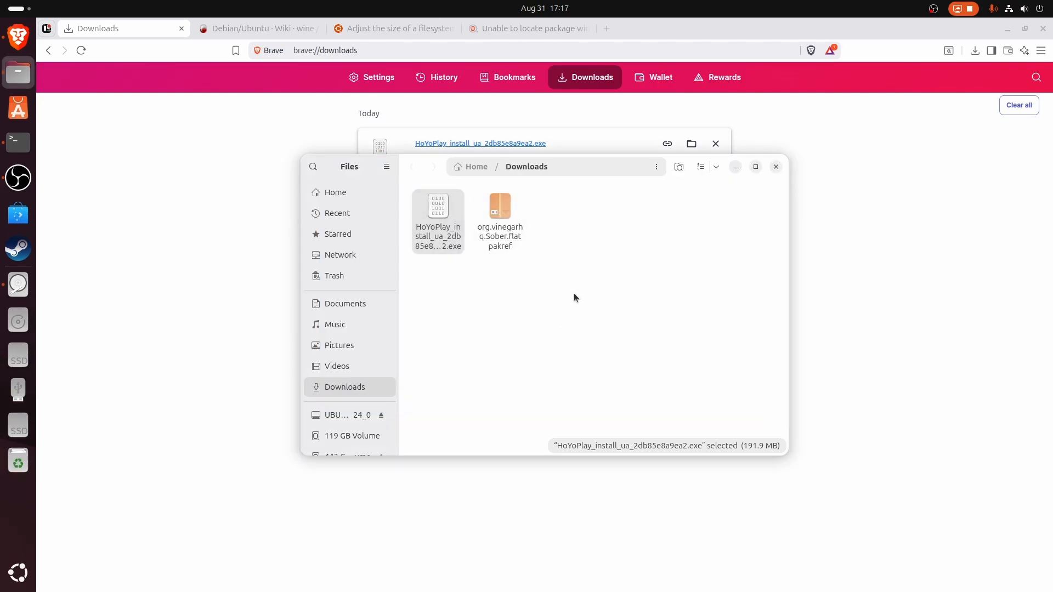
Launch HoYoPlay from the desktop shortcut and choose Get Game for Genshin Impact.
{"action": "double_click", "coordinate": [437, 206]}
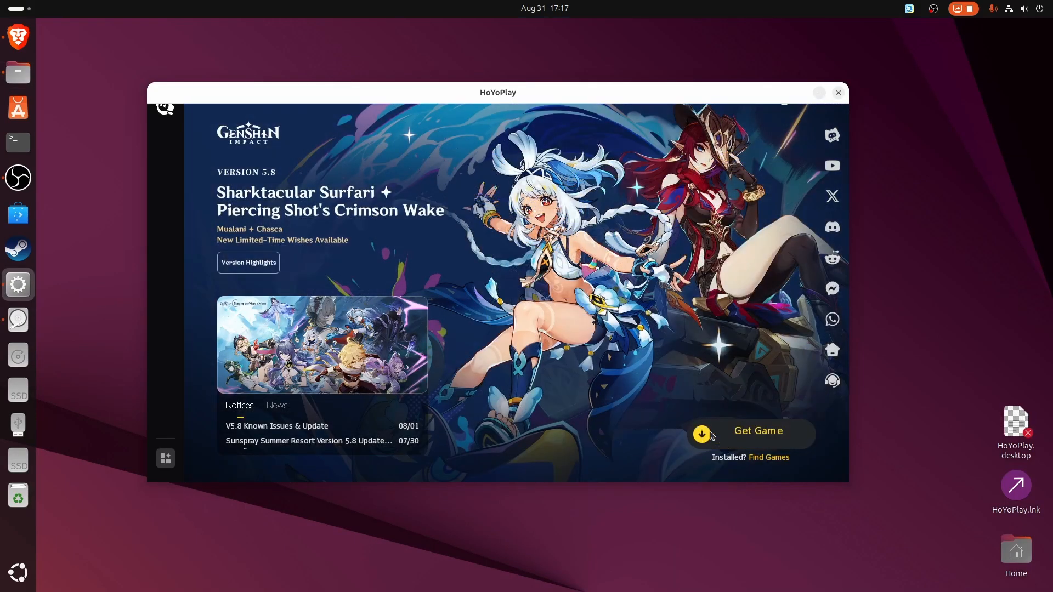
{"action": "left_click", "coordinate": [757, 433]}
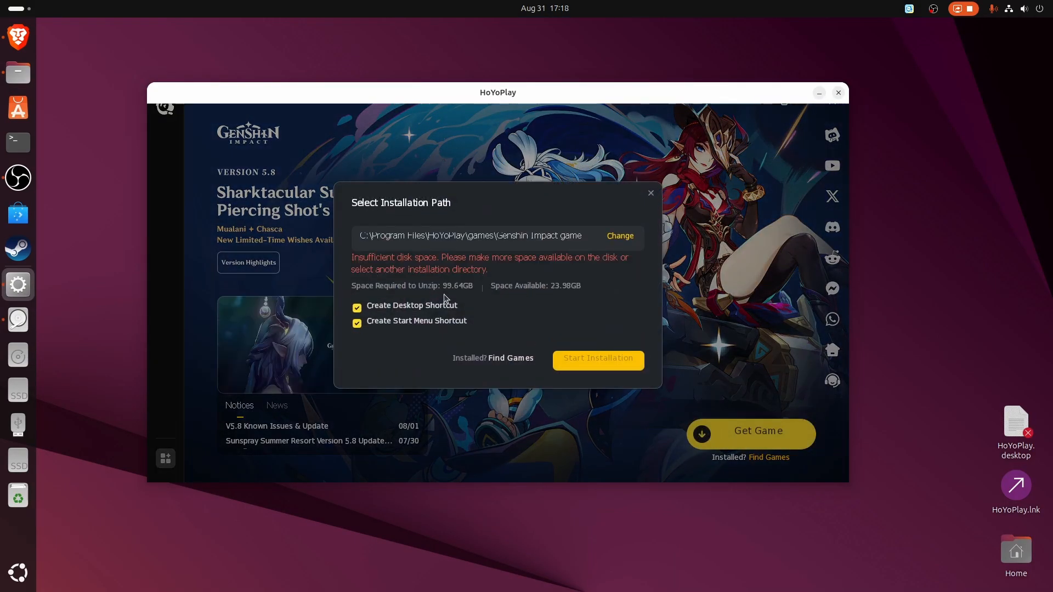
{"action": "mouse_move", "coordinate": [503, 293]}
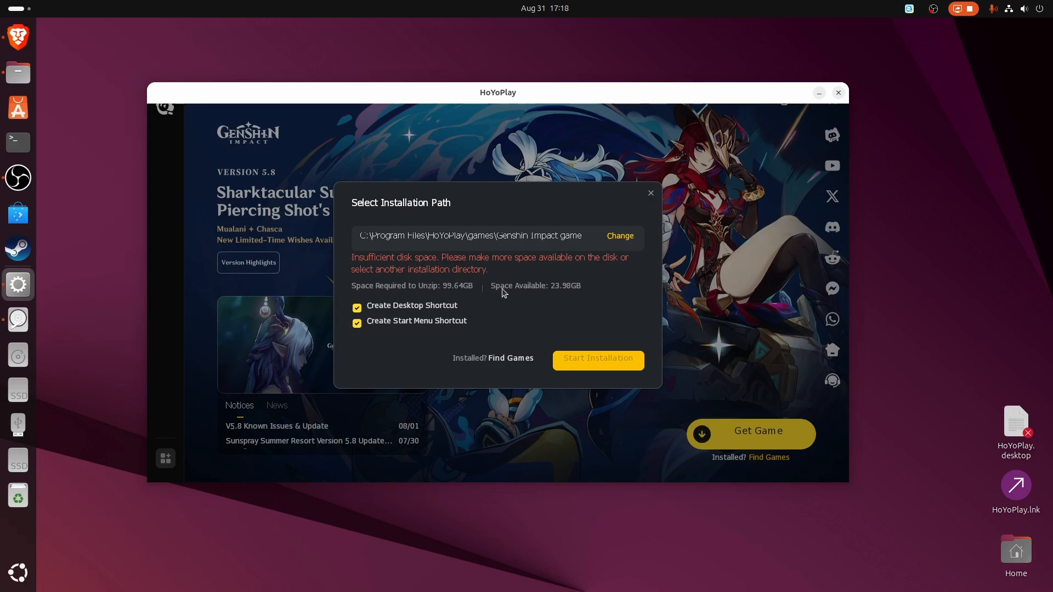
{"action": "mouse_move", "coordinate": [600, 265]}
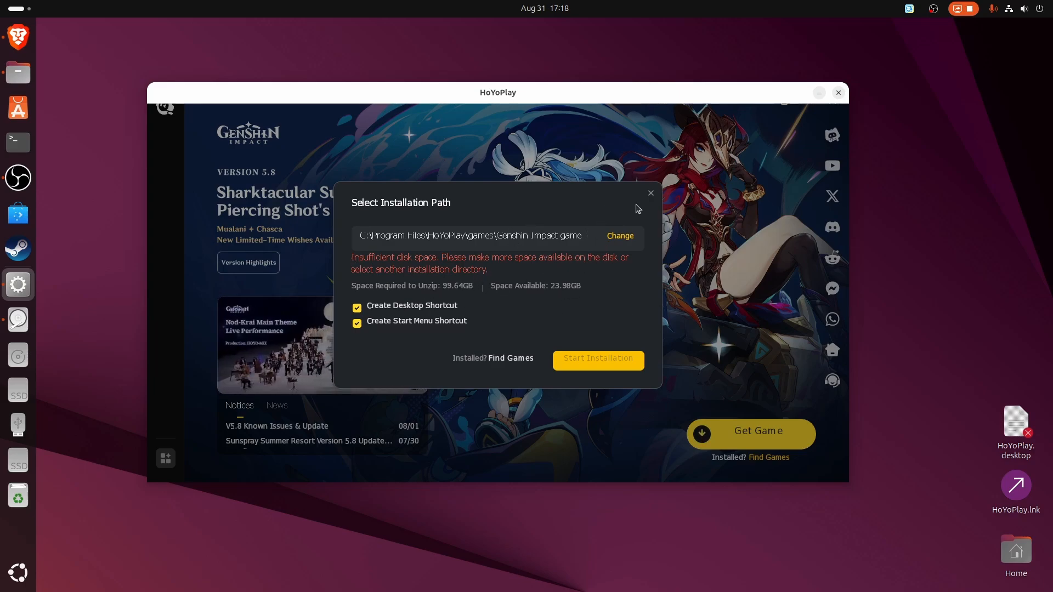
Dismiss the Select Installation Path dialog to return to the Genshin Impact launcher page.
{"action": "left_click", "coordinate": [649, 193]}
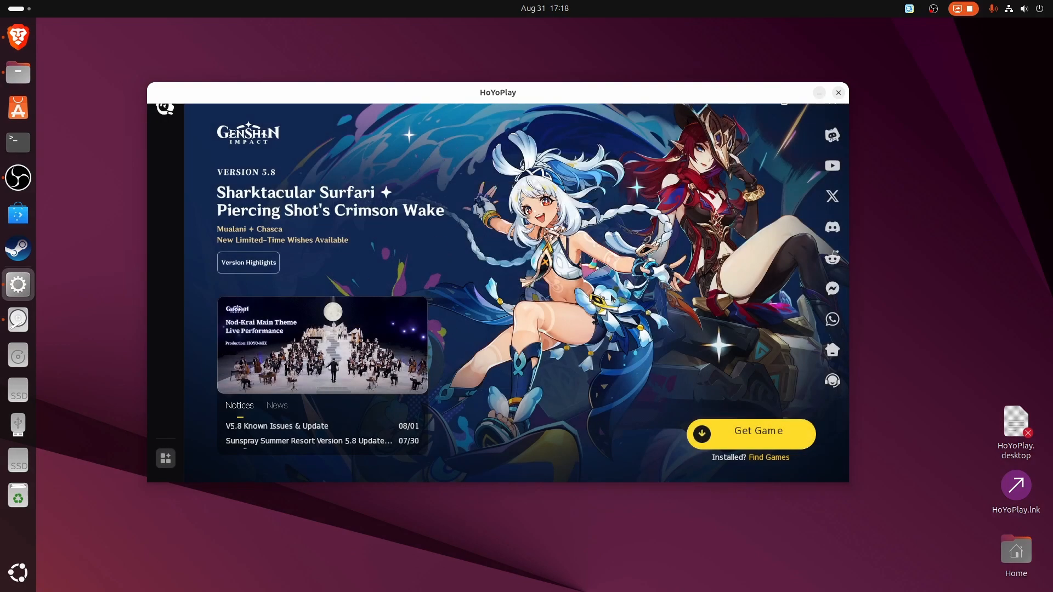
{"action": "mouse_move", "coordinate": [474, 295]}
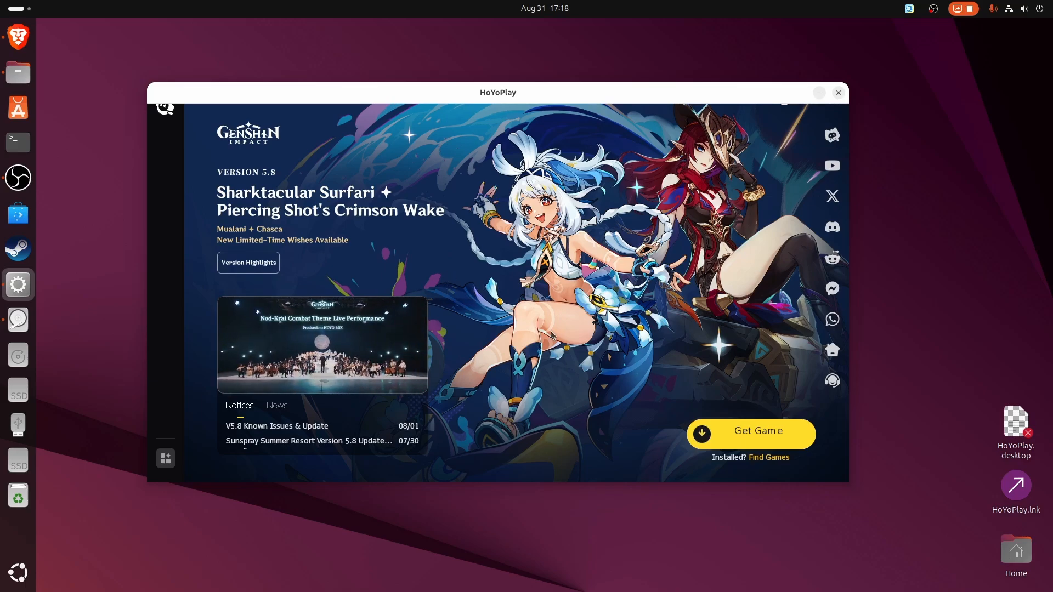
{"action": "mouse_move", "coordinate": [656, 409]}
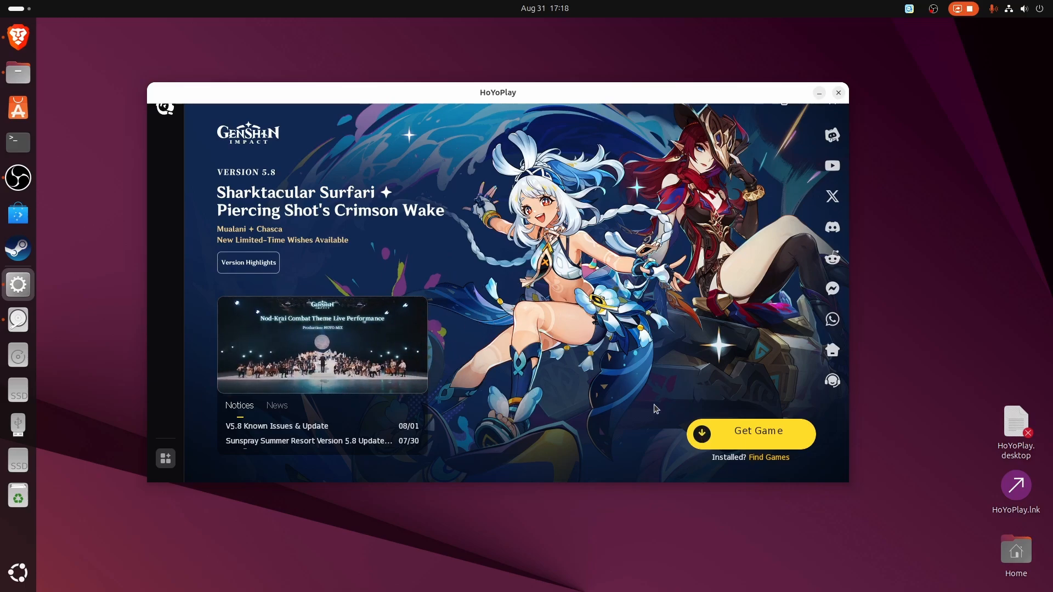